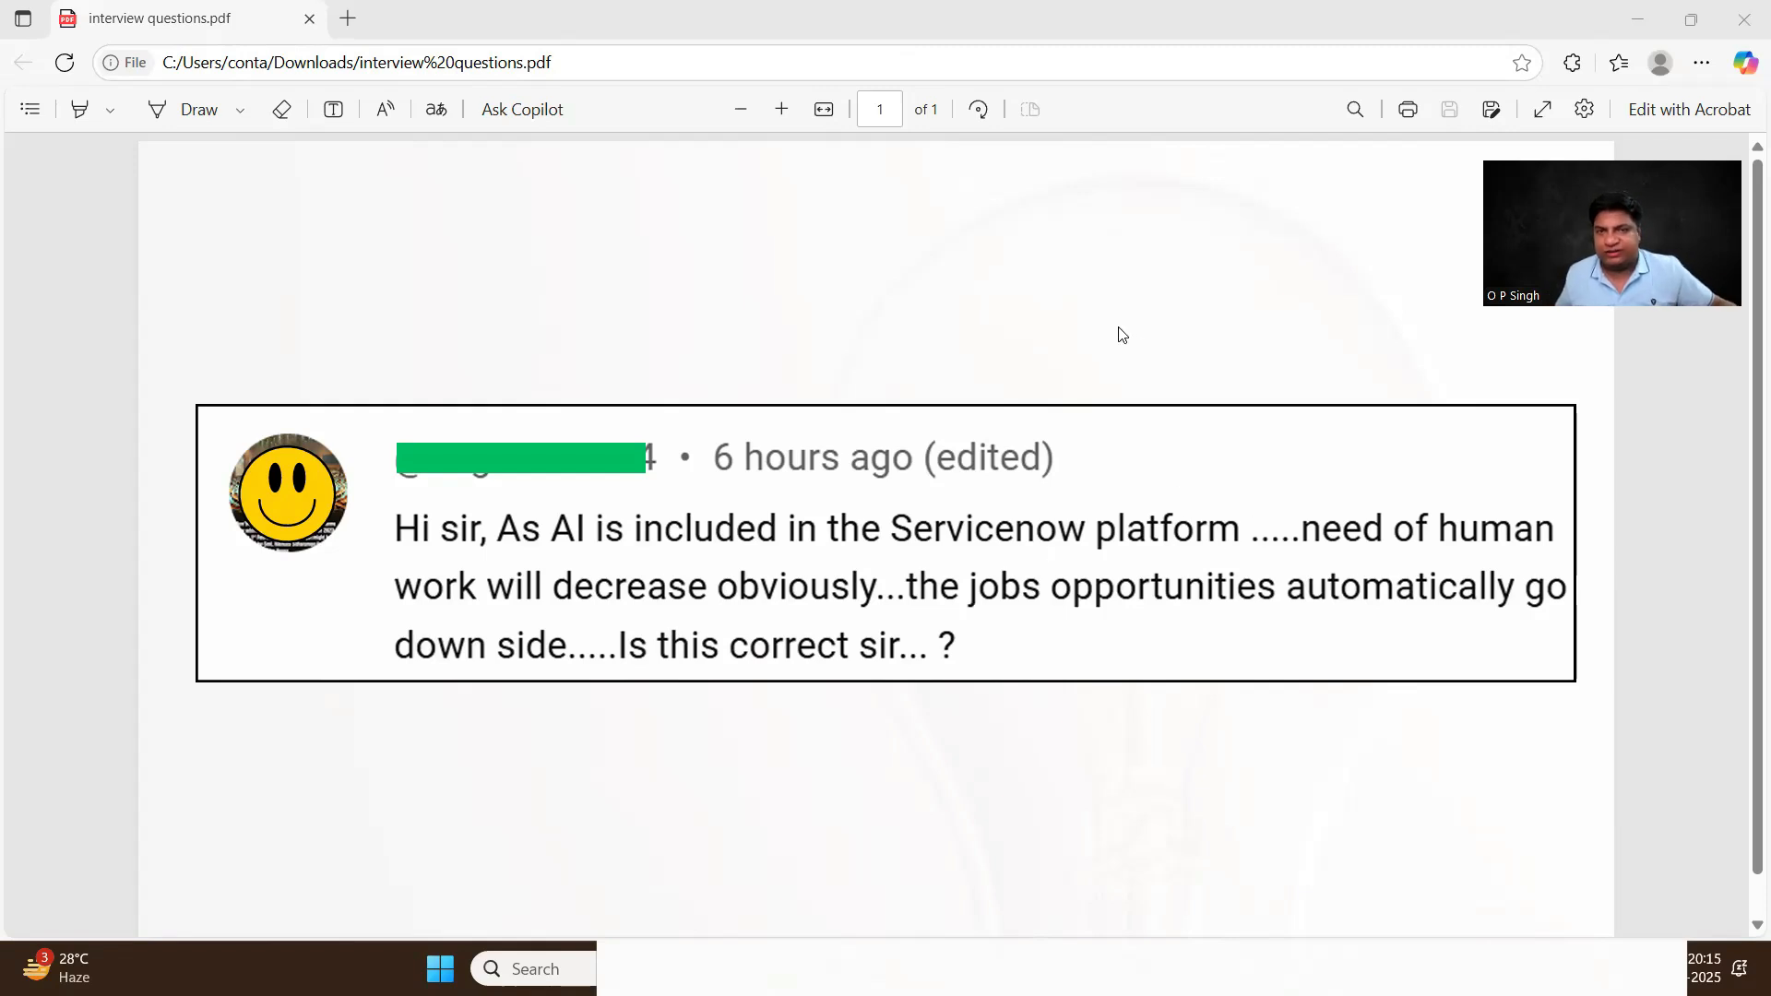
mouse_move(1061, 120)
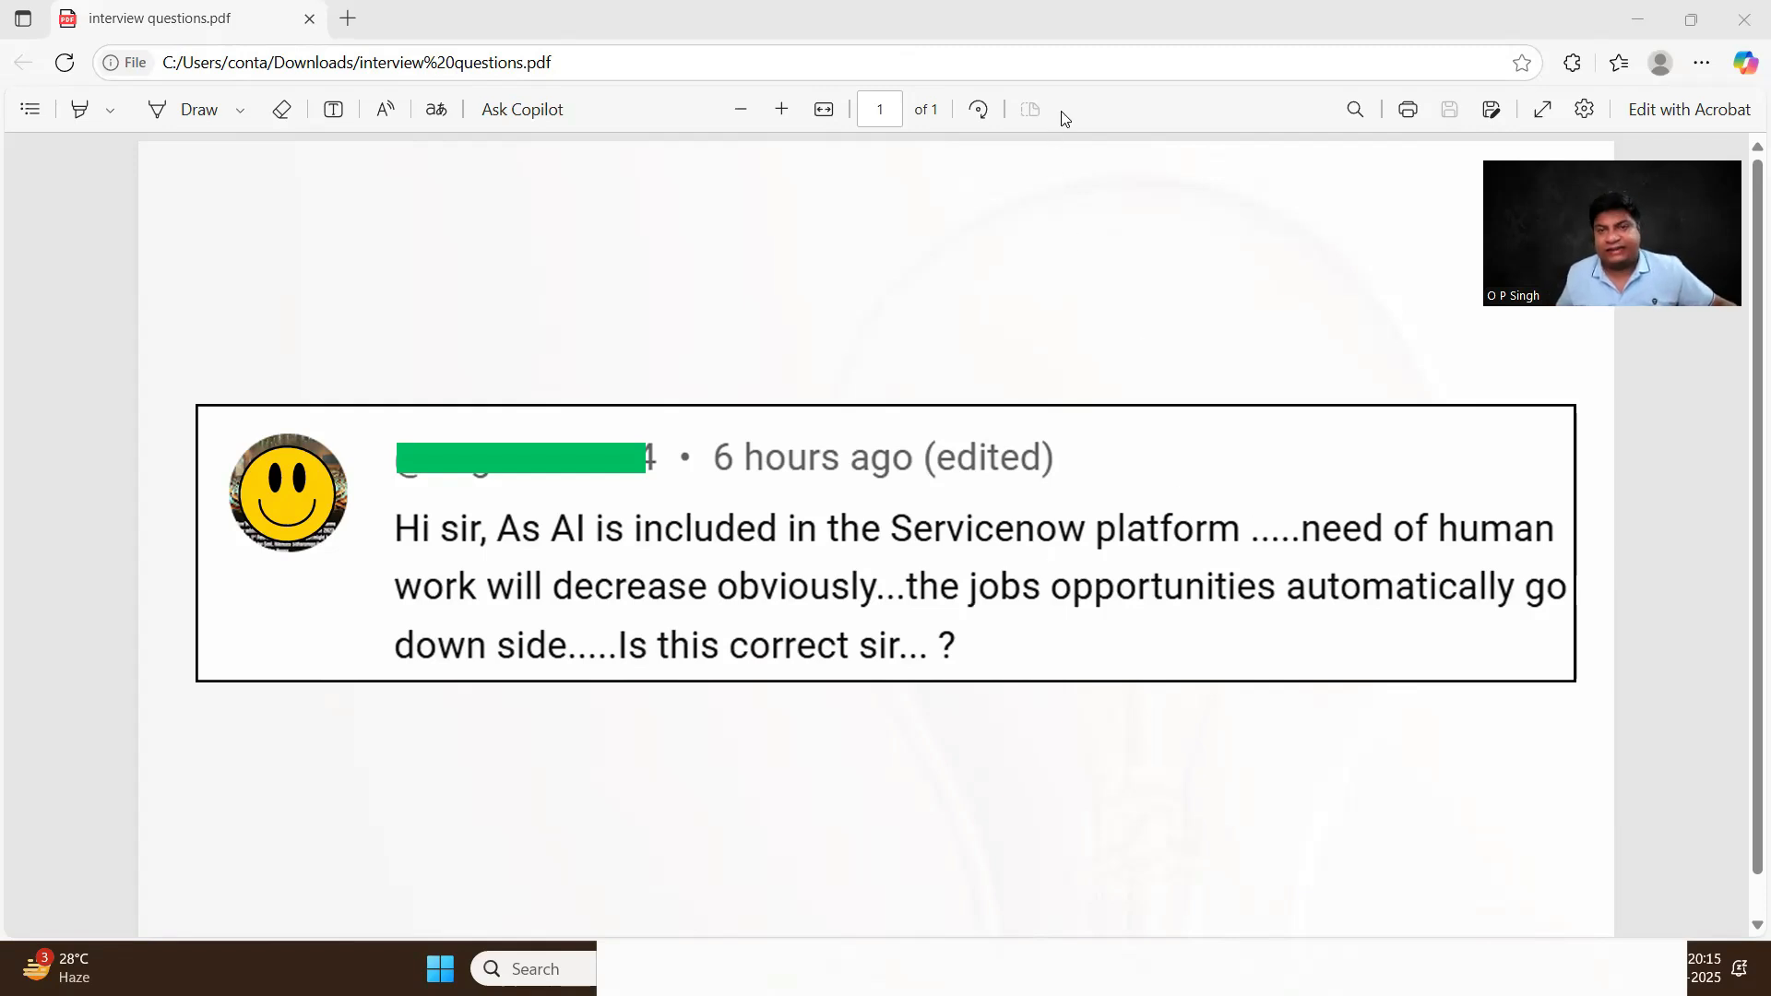